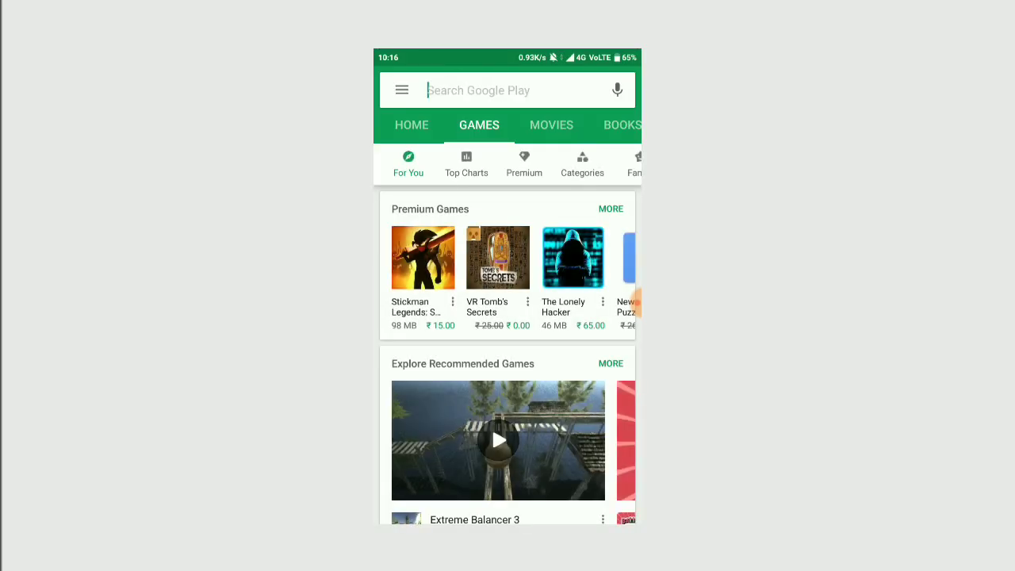
Step: Search the Play Store for IGTV and launch the installed app
text(IGTV)
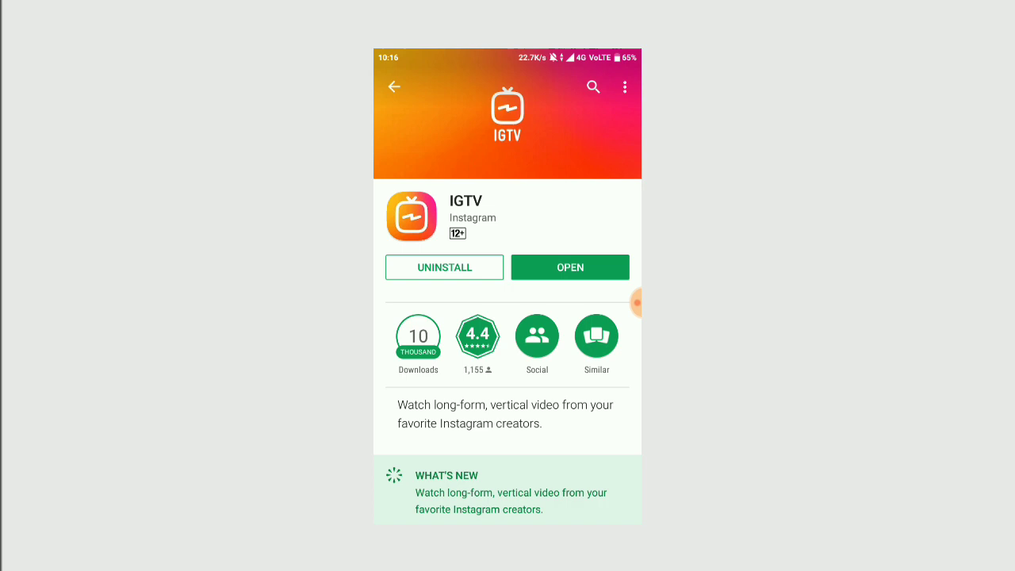
click(570, 268)
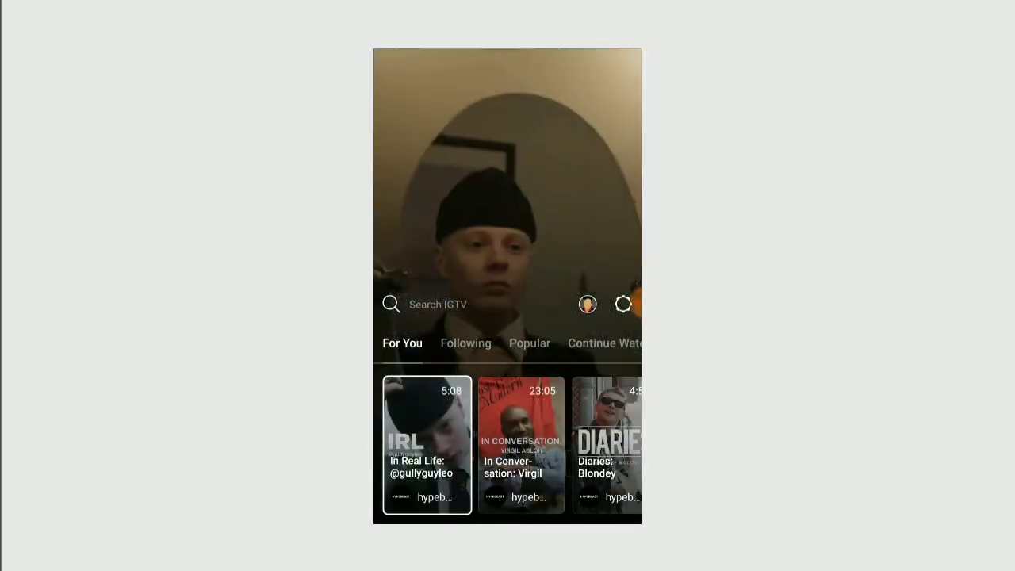
Step: Swipe through the For You row and the Following tab's videos
click(426, 444)
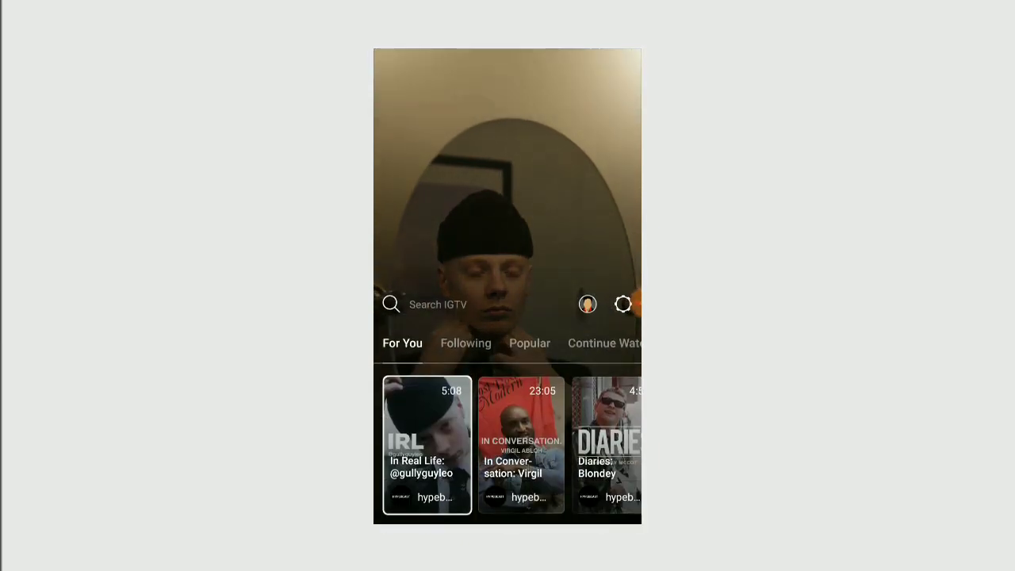
scroll(left, 3)
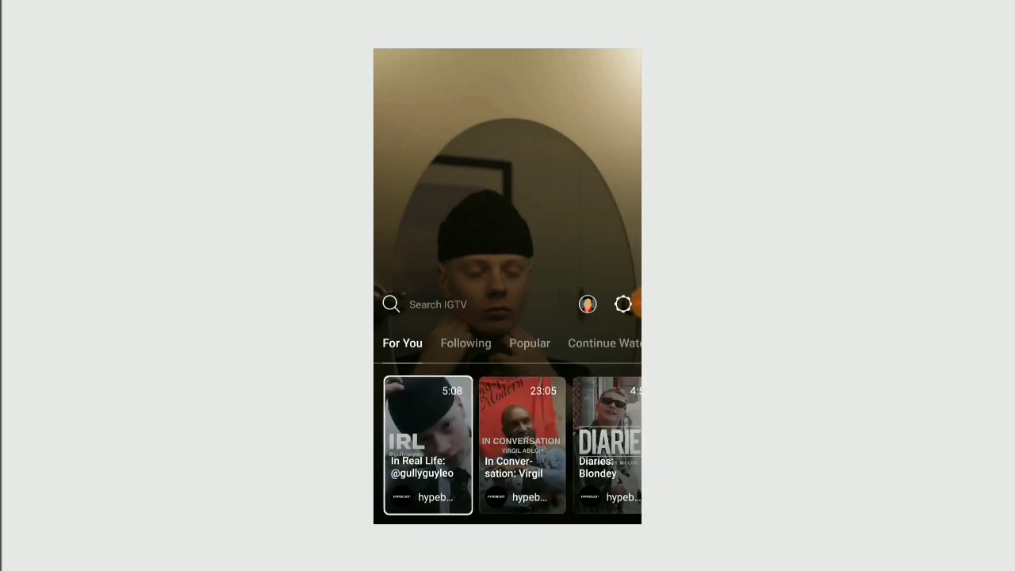
click(466, 343)
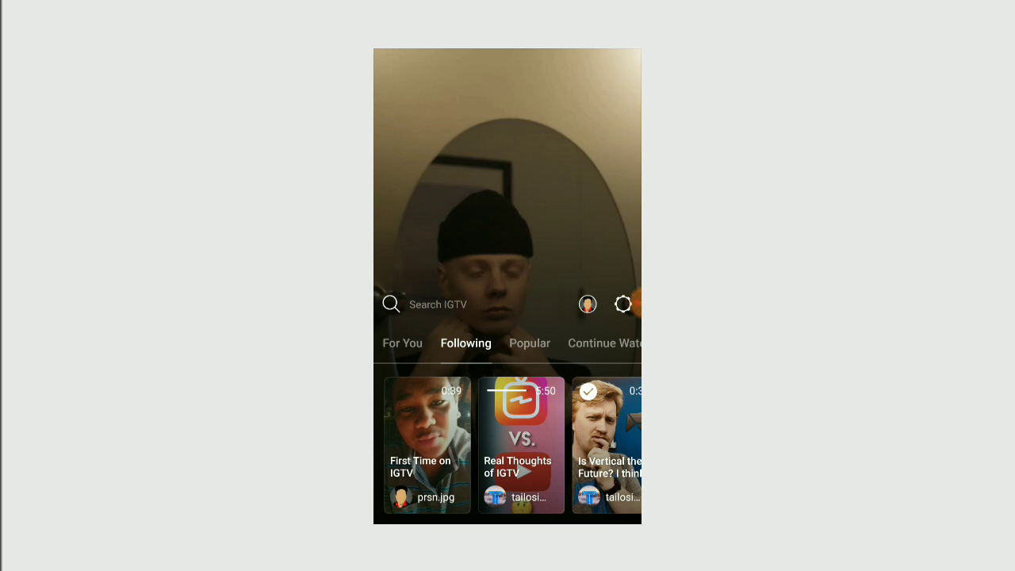
scroll(left, 3)
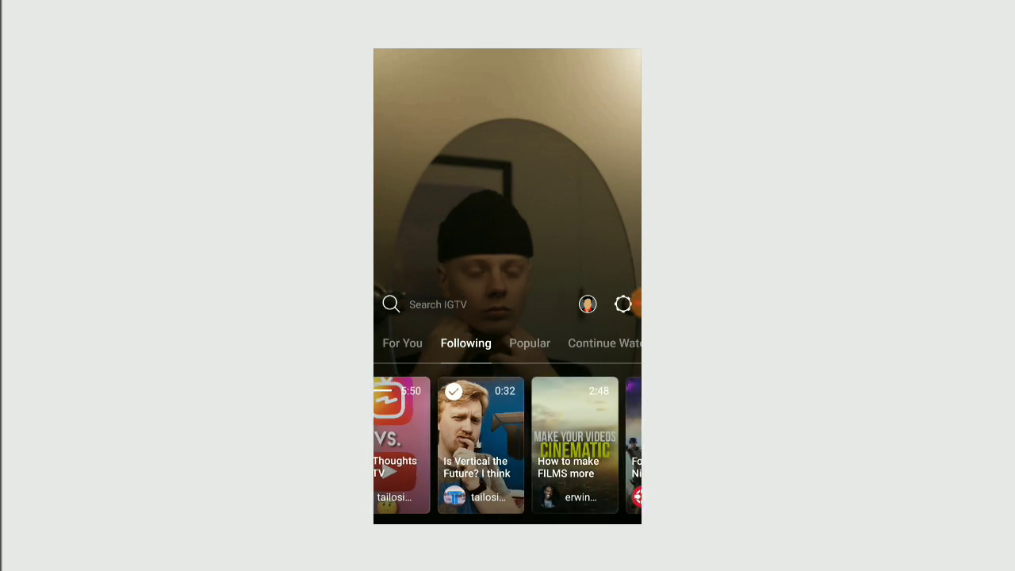
Step: Show Popular videos and open the First Time on IGTV creator's channel
click(530, 342)
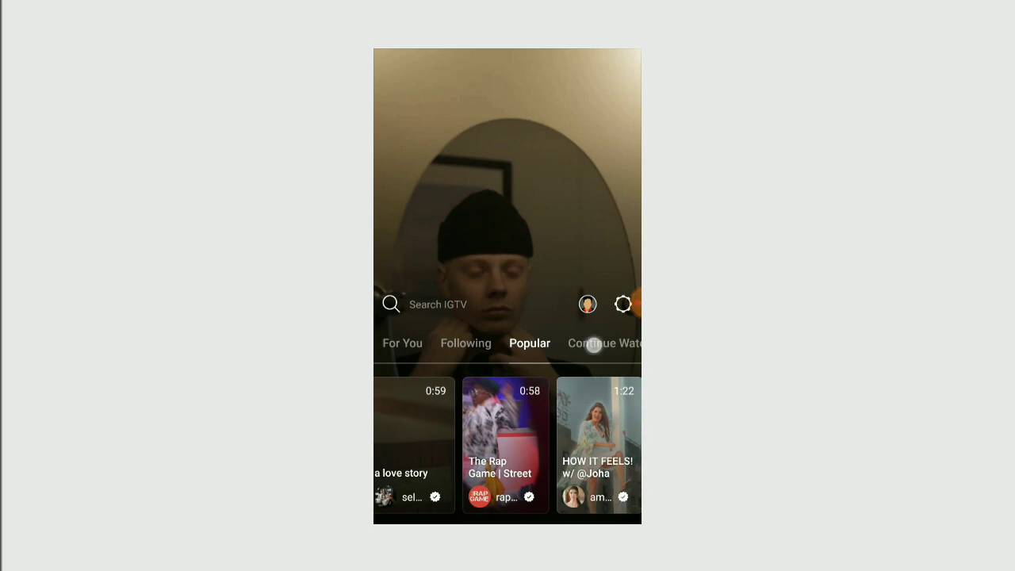
click(602, 344)
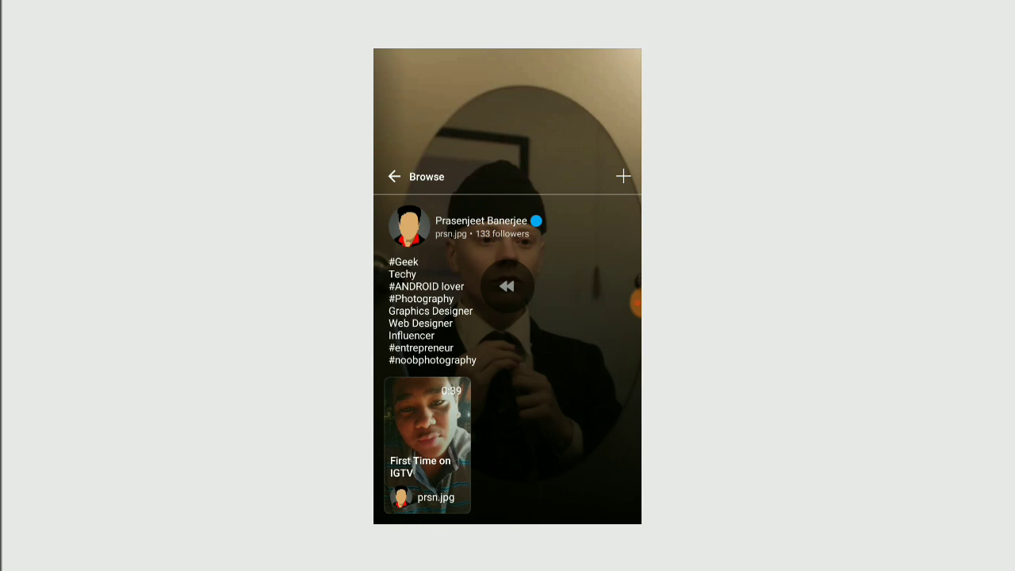
click(394, 177)
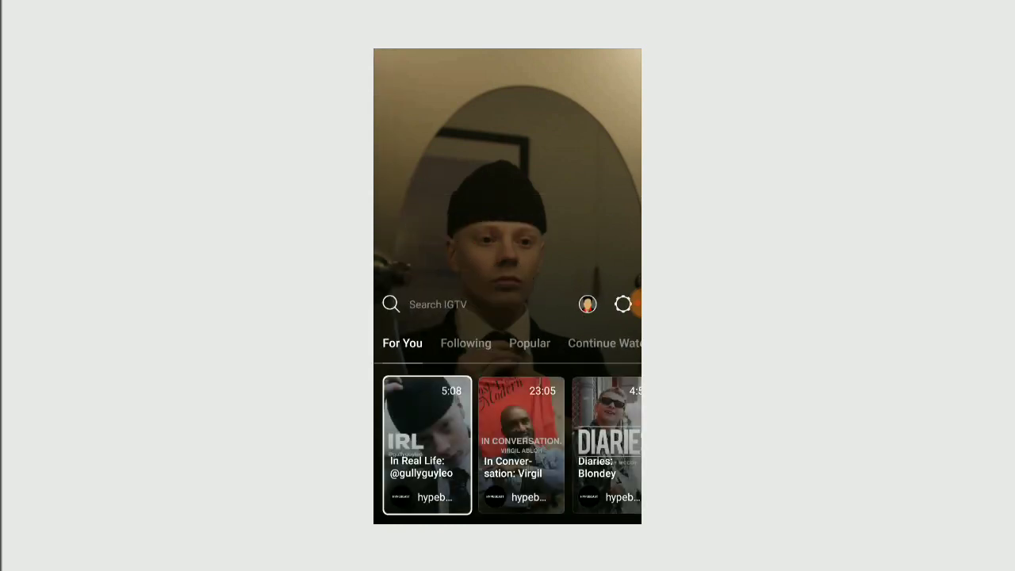
click(444, 304)
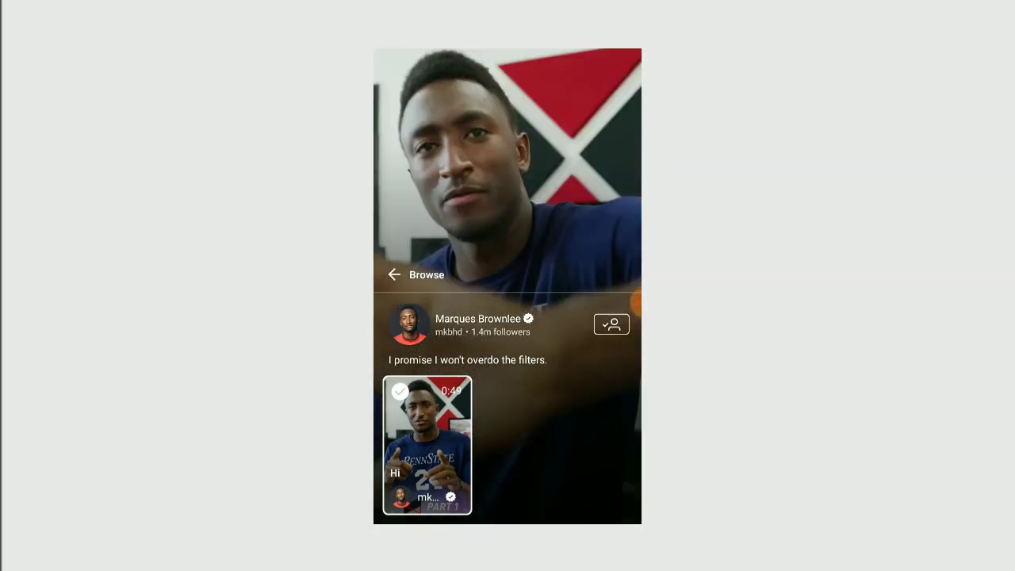
Step: Play Marques Brownlee's Hi video, view its comments, then return to For You
click(426, 452)
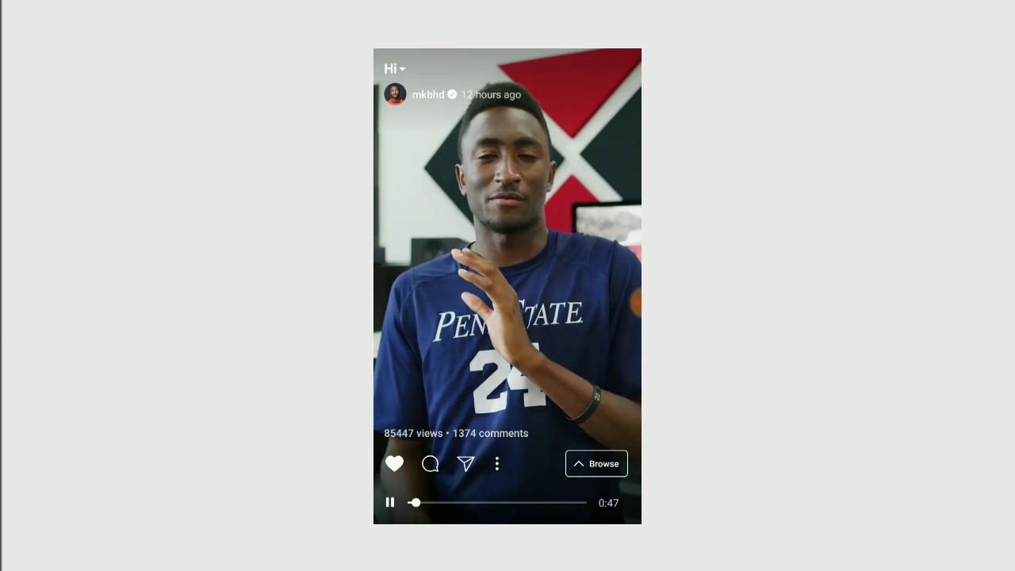
click(430, 463)
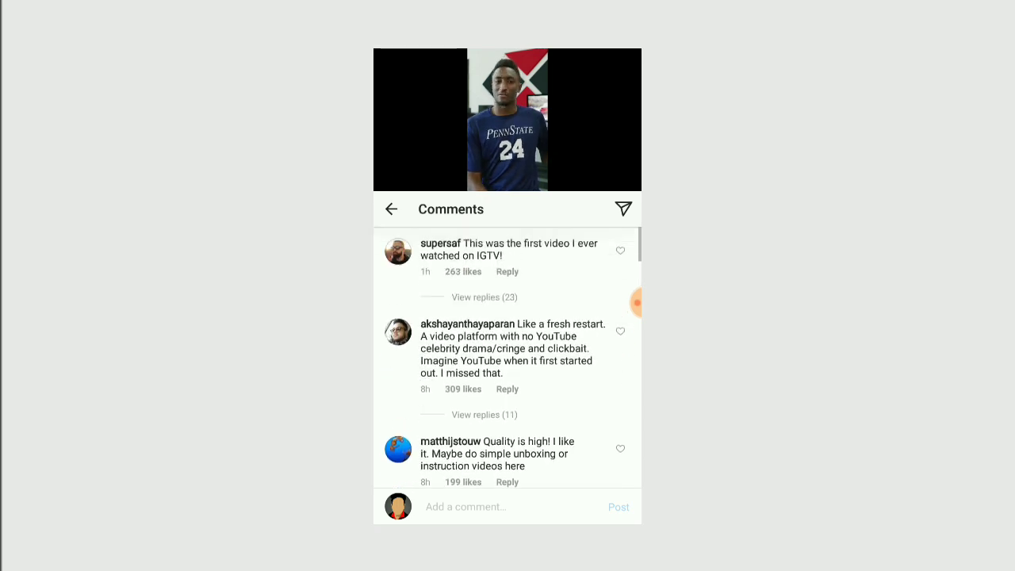
click(390, 209)
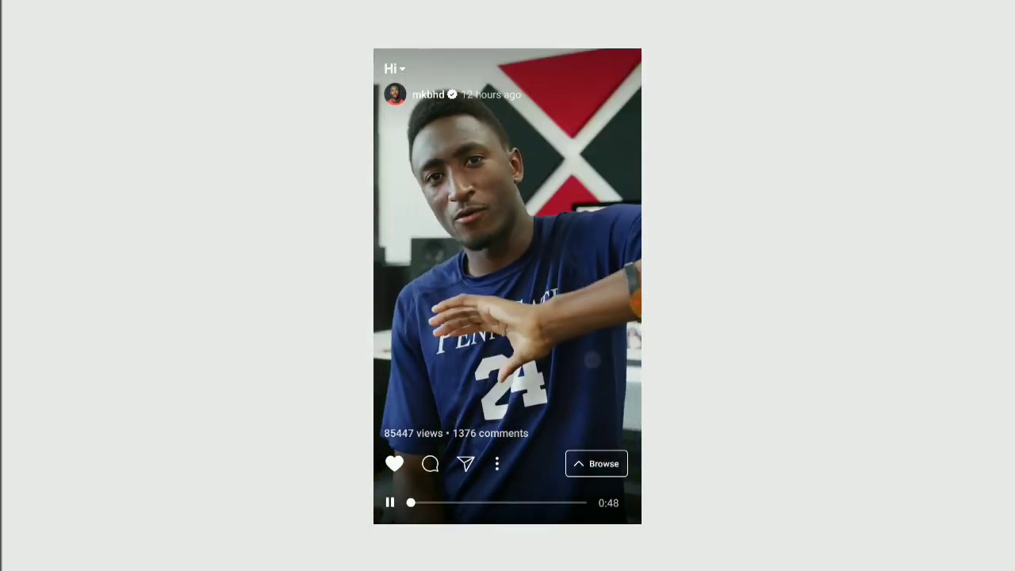
click(596, 463)
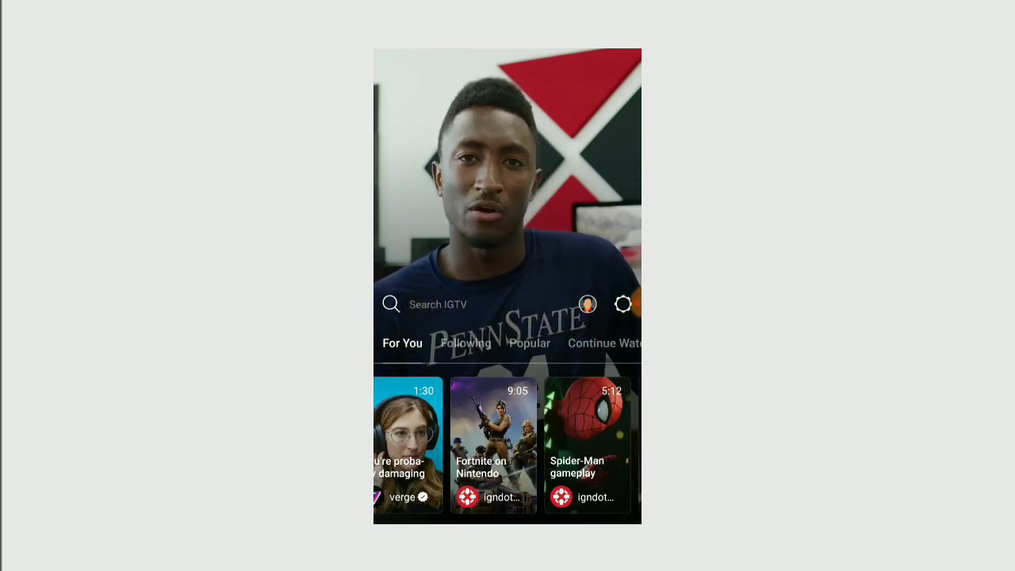
Step: Advance the For You row to show 'a love story' and 'Drone Selfies'
click(623, 302)
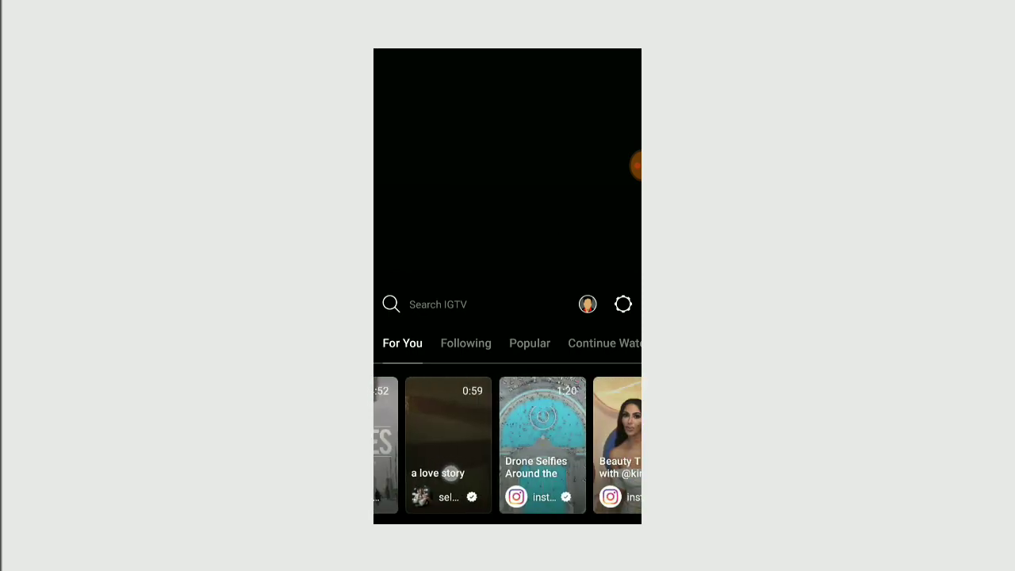
Step: Scroll For You, visit the profile channel page, and return to Browse
scroll(left, 3)
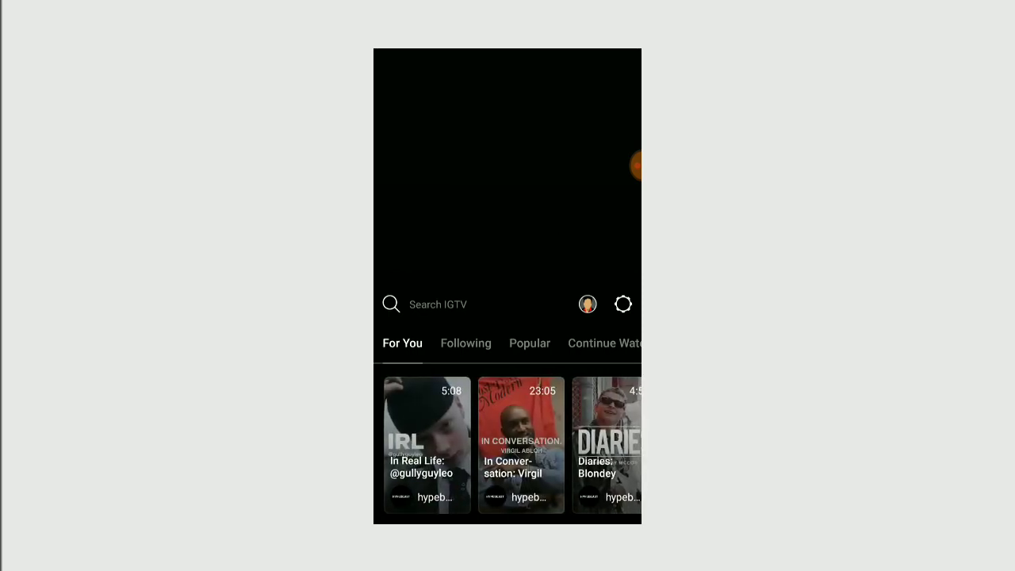
click(587, 304)
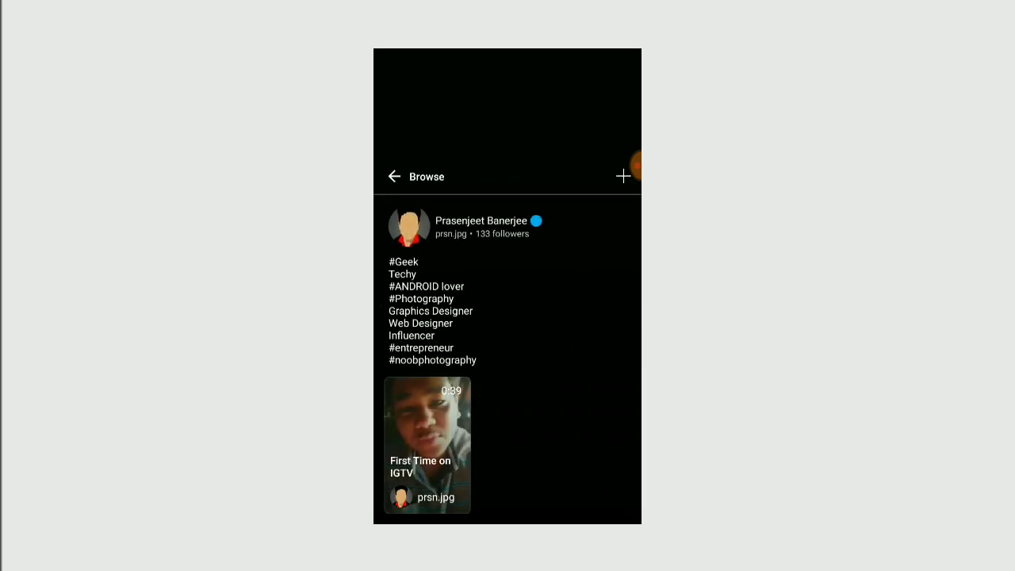
click(393, 176)
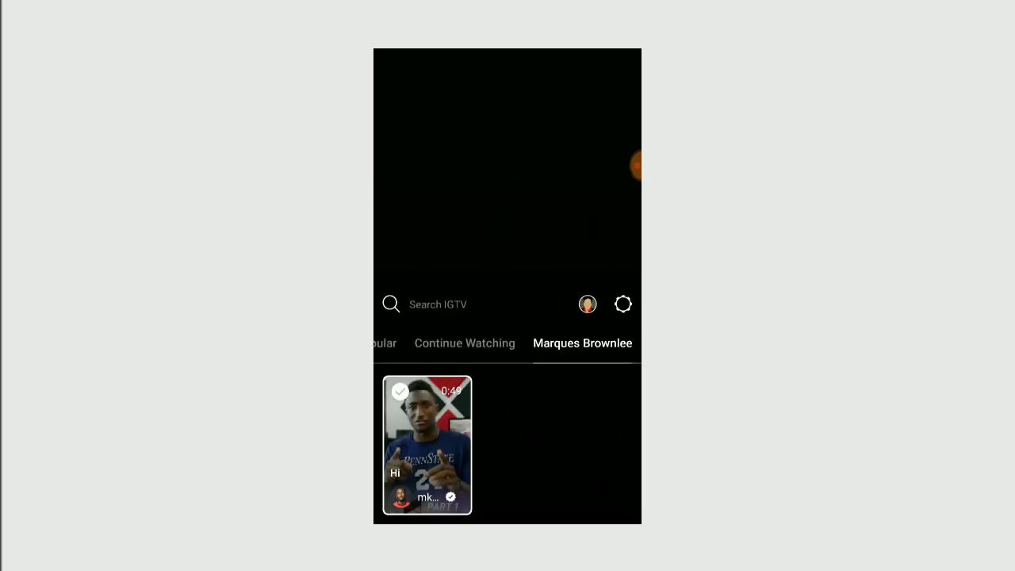